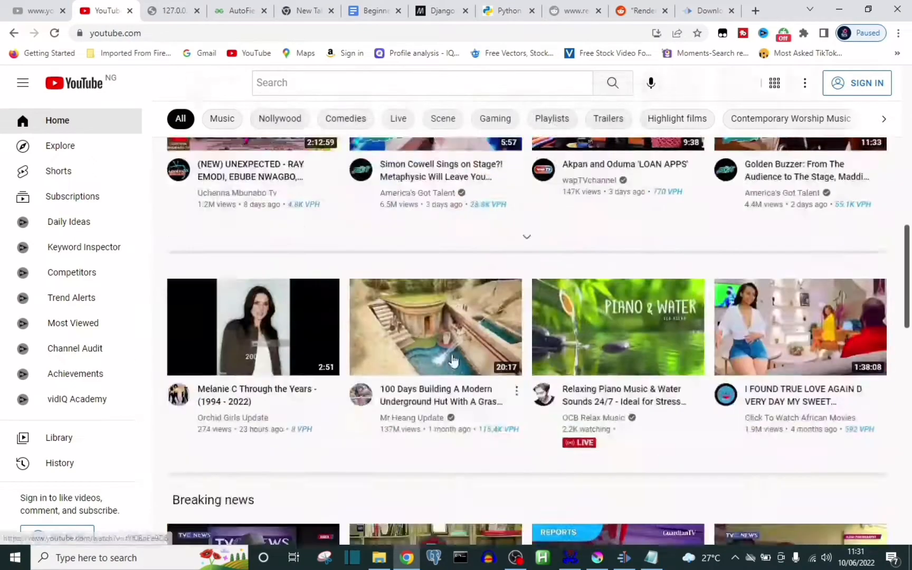
- Switch from the YouTube tab to the Downloads folder in File Explorer
left_click(707, 10)
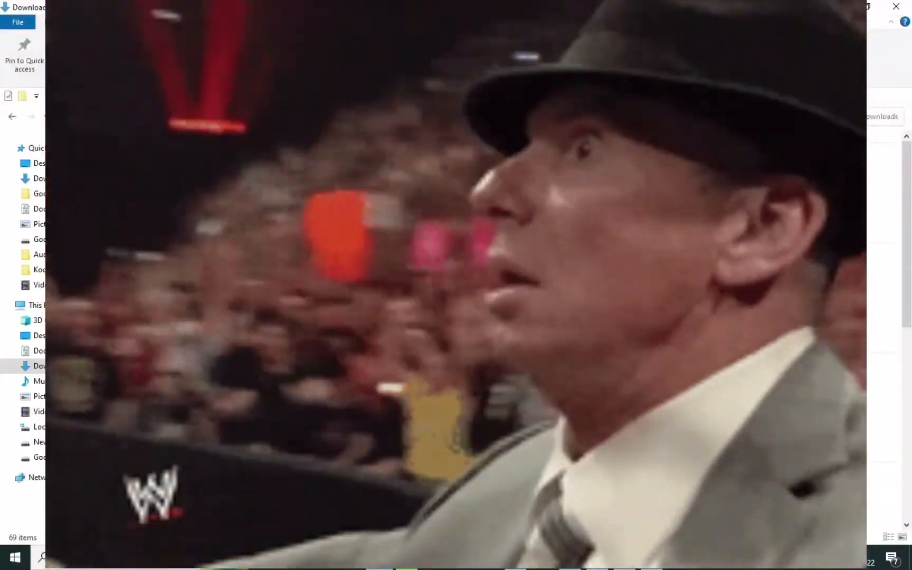
- Launch Windows Settings from the Start menu
left_click(17, 557)
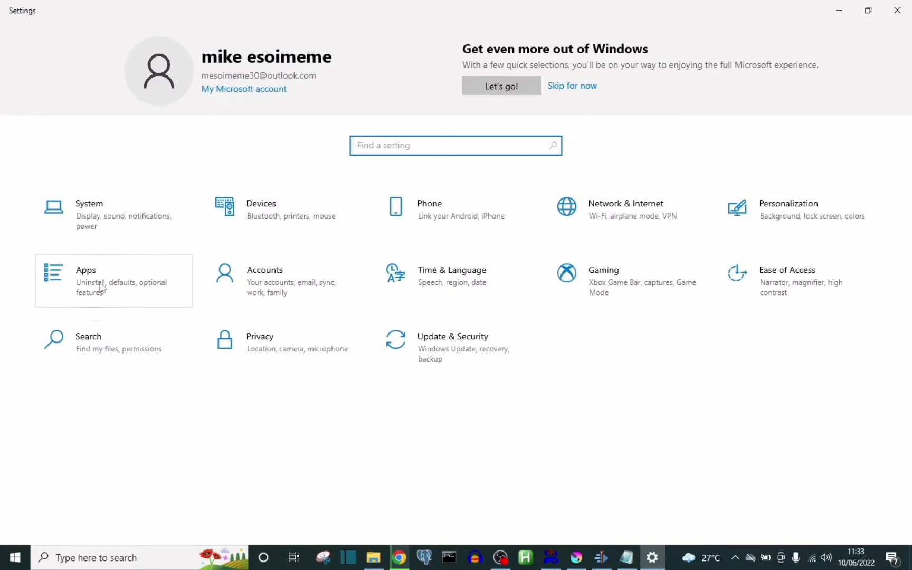
- Search installed apps for 'kde' to confirm none, then delete the kdenlive folder from Program Files
left_click(100, 282)
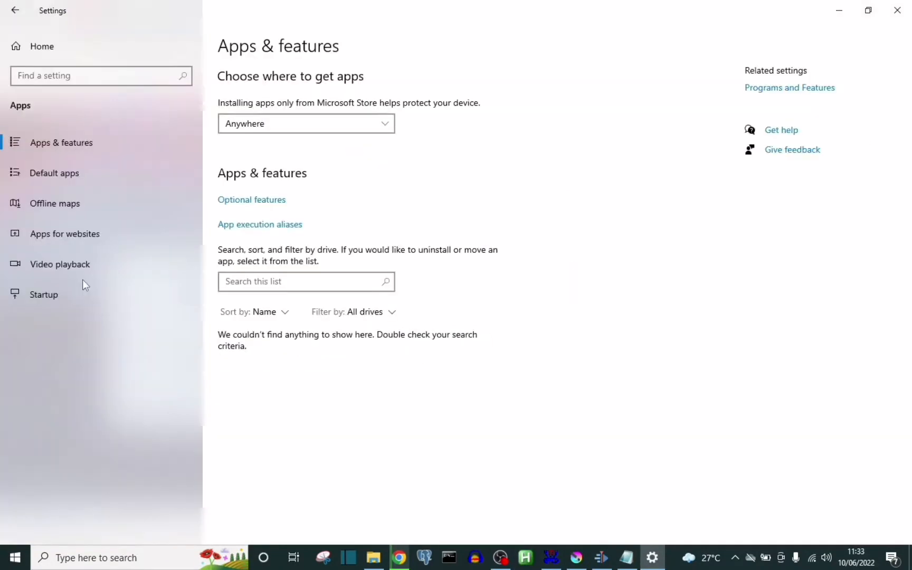
type("kde")
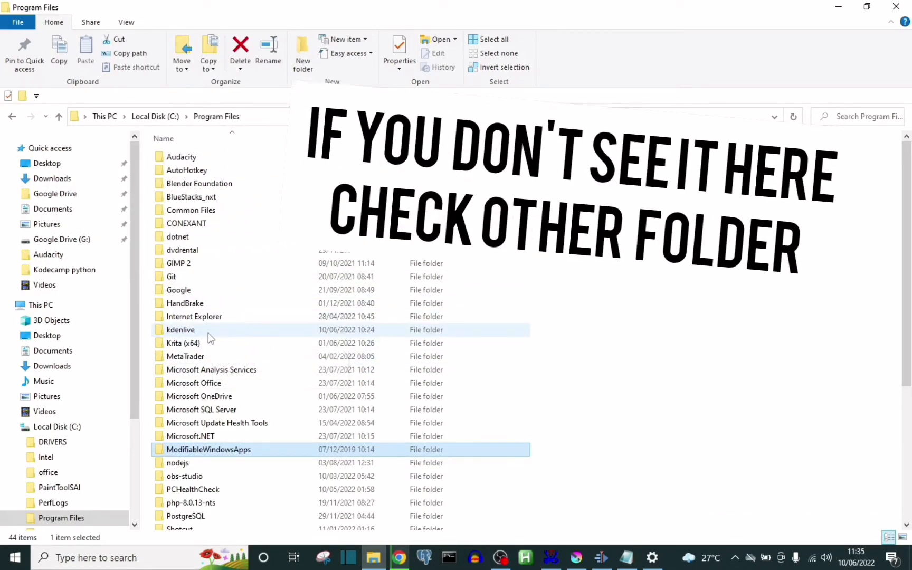
right_click(180, 329)
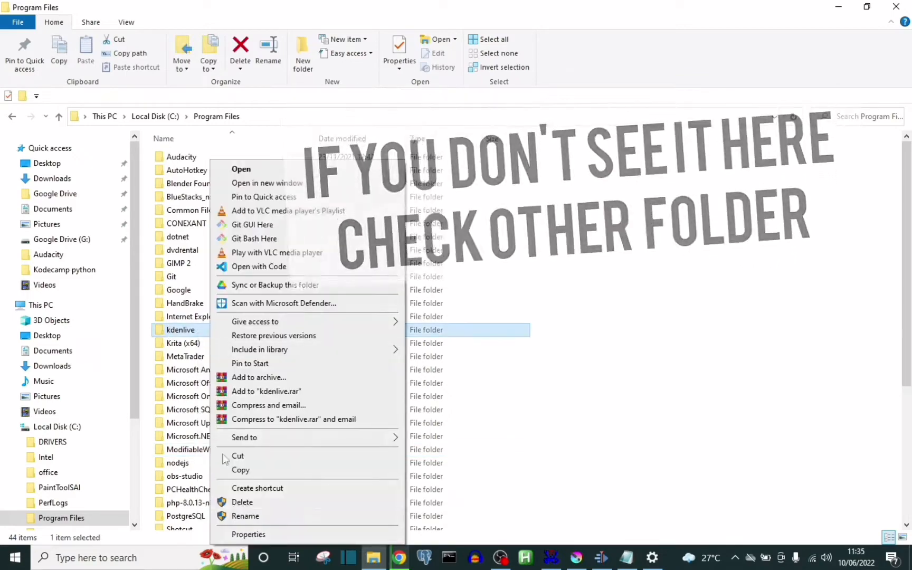
left_click(52, 178)
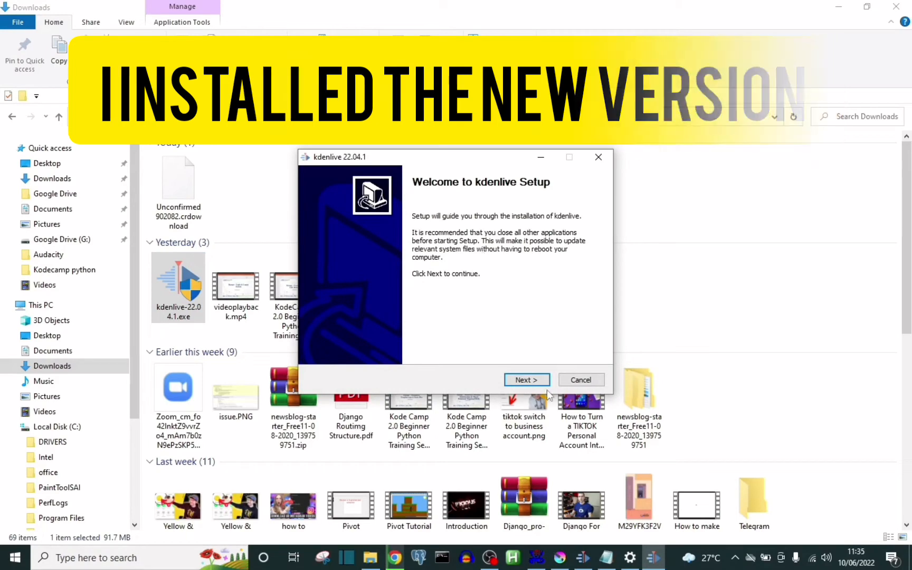
- Run the kdenlive 22.04.1 setup wizard through to installation
left_click(526, 380)
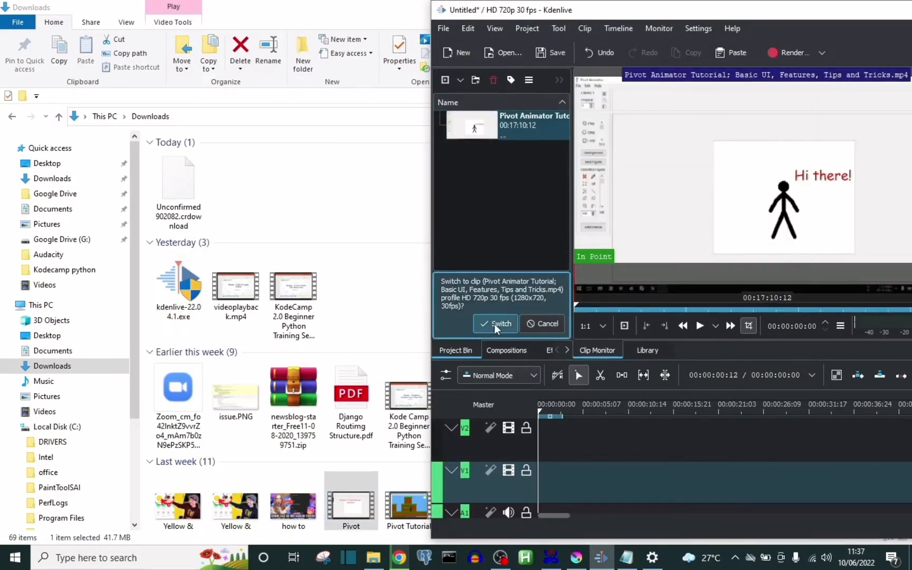
- Switch to the clip's 720p profile, razor-cut near 00:04 and remove the later part
left_click(495, 324)
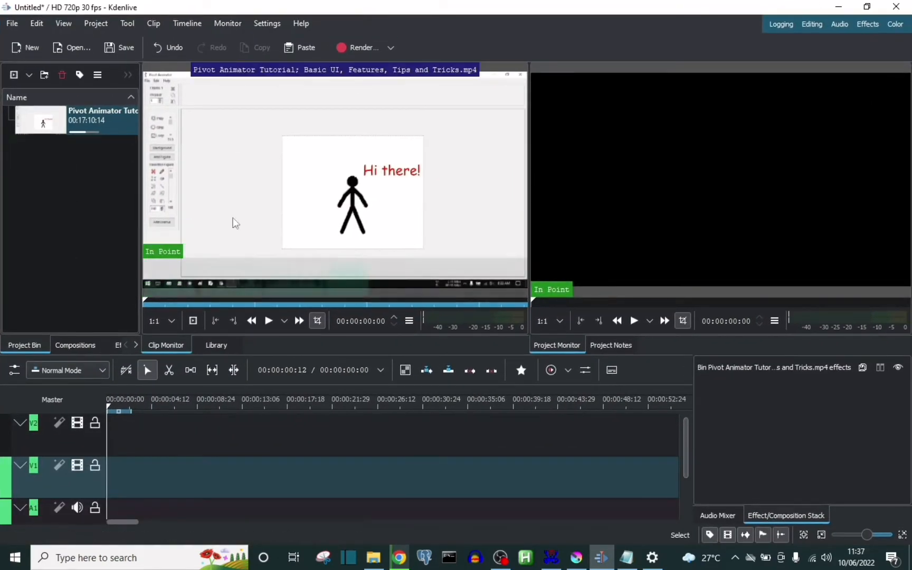
left_click(45, 122)
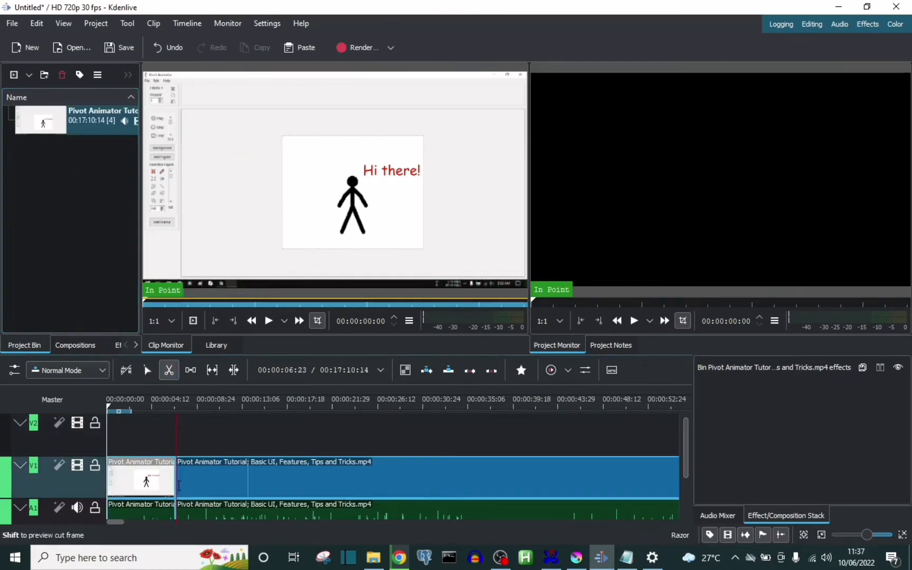
right_click(212, 483)
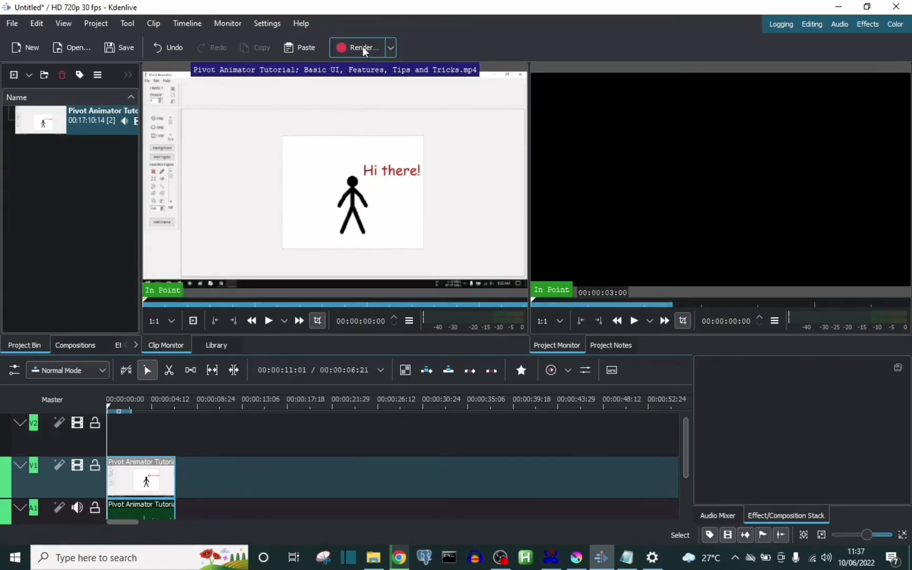
- Render the timeline to test.mp4 in Videos with the MP4-H264/AAC preset
left_click(358, 48)
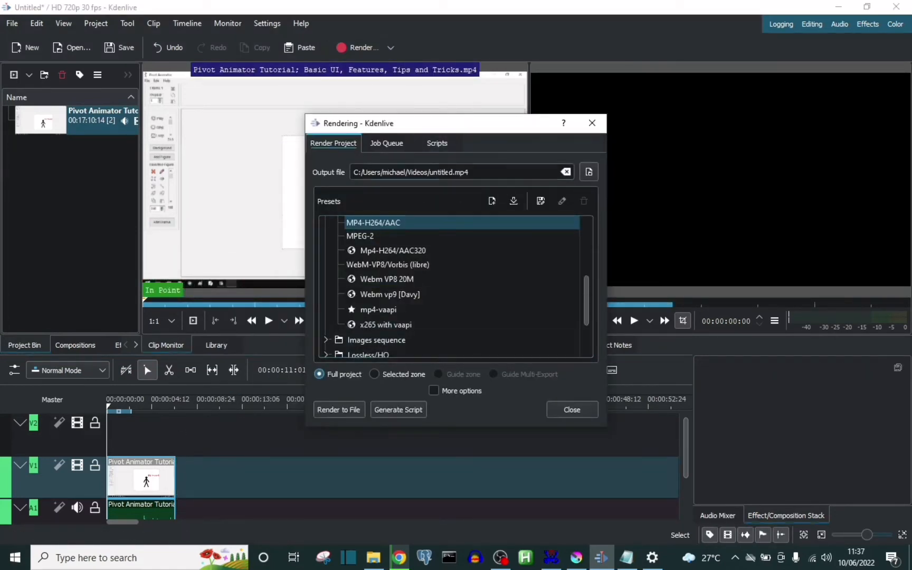
mouse_move(589, 172)
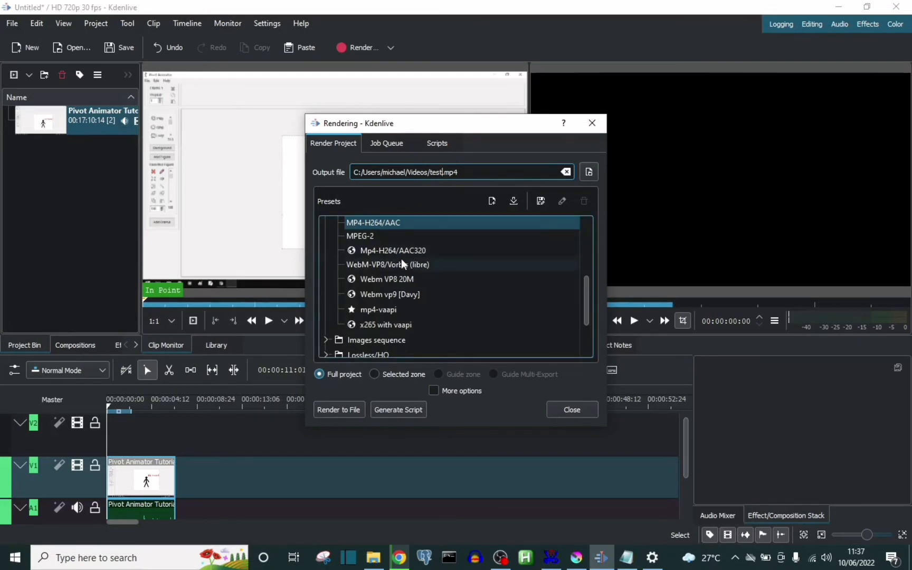
left_click(339, 410)
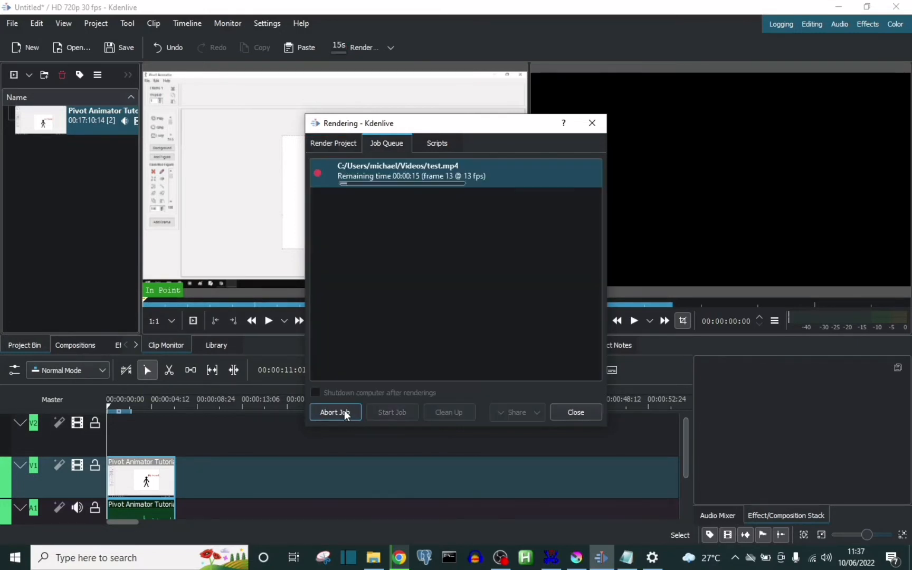